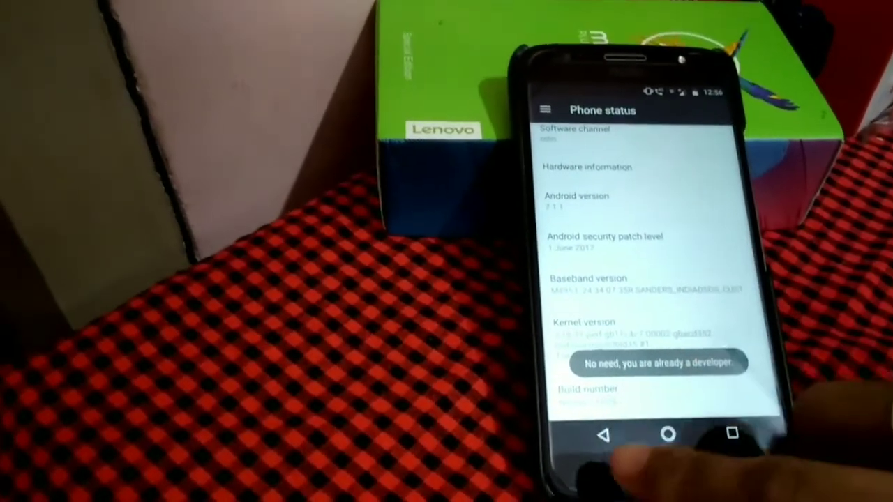
- Enable OEM unlocking in Developer options and confirm the warning dialog
{"action": "left_click", "coordinate": [604, 436]}
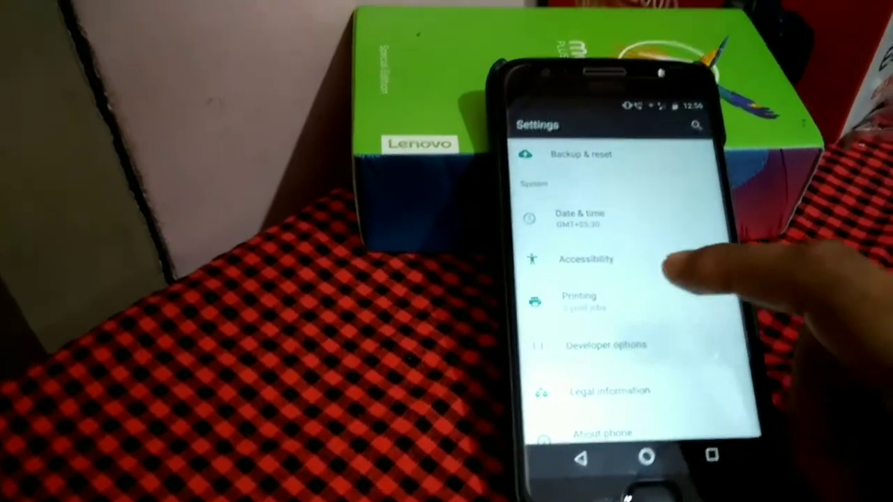
{"action": "left_click", "coordinate": [606, 345]}
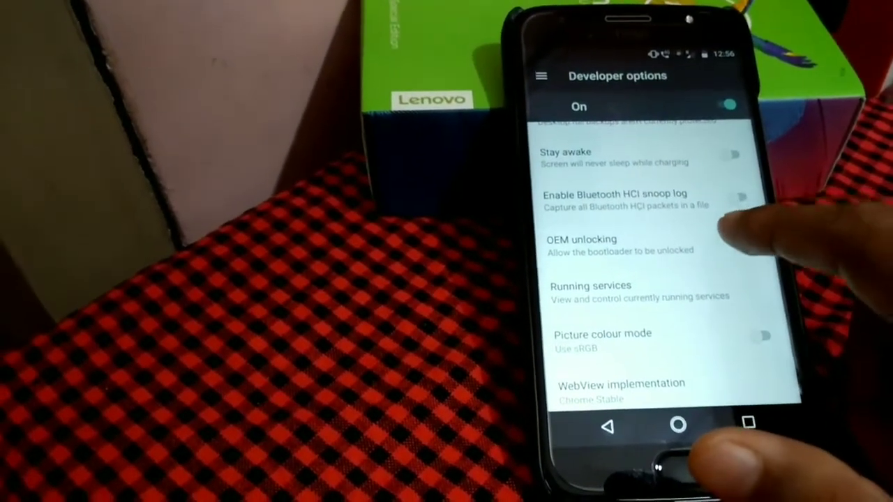
{"action": "left_click", "coordinate": [578, 238]}
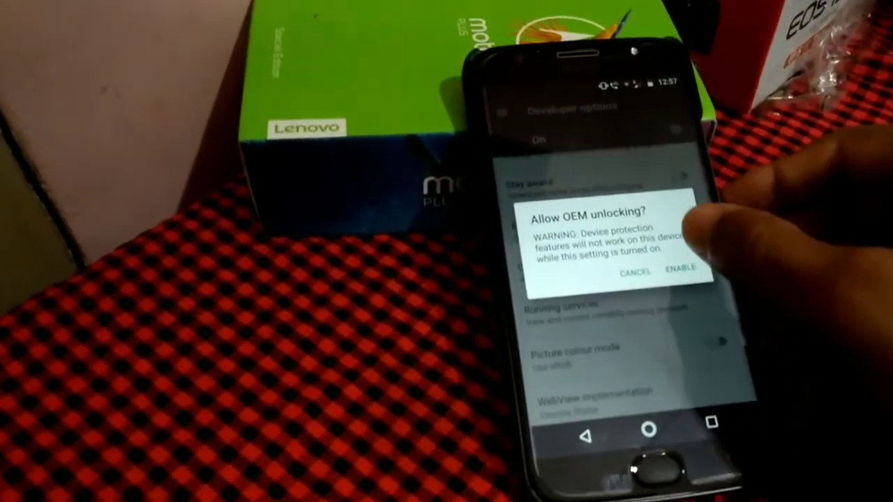
{"action": "left_click", "coordinate": [680, 271]}
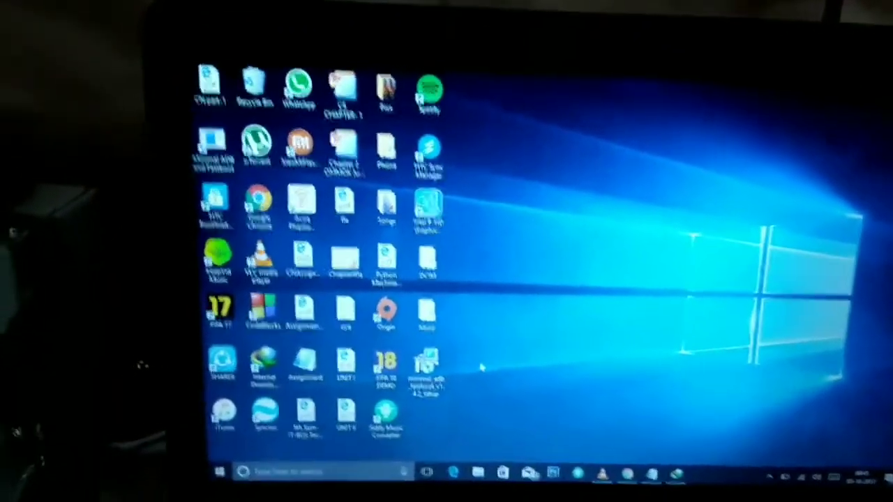
{"action": "double_click", "coordinate": [426, 363]}
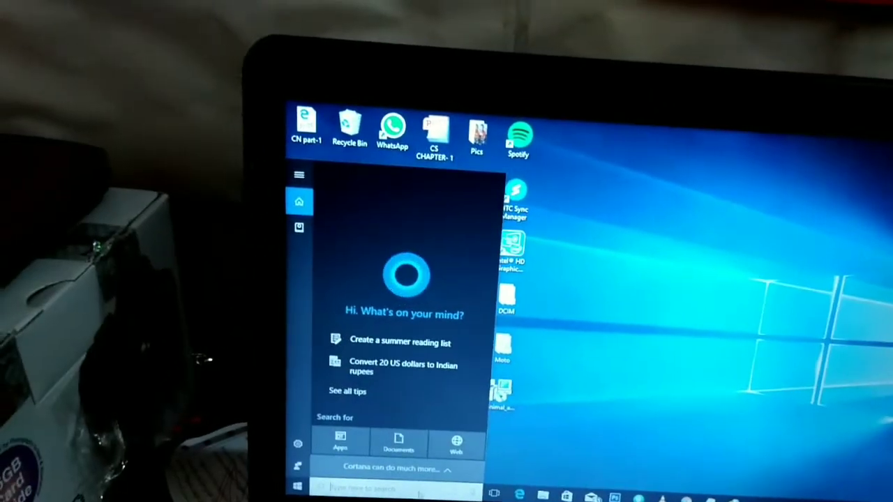
- Launch Minimal ADB and Fastboot from a 'fast' search and type a fastboot command
{"action": "type", "text": "fast"}
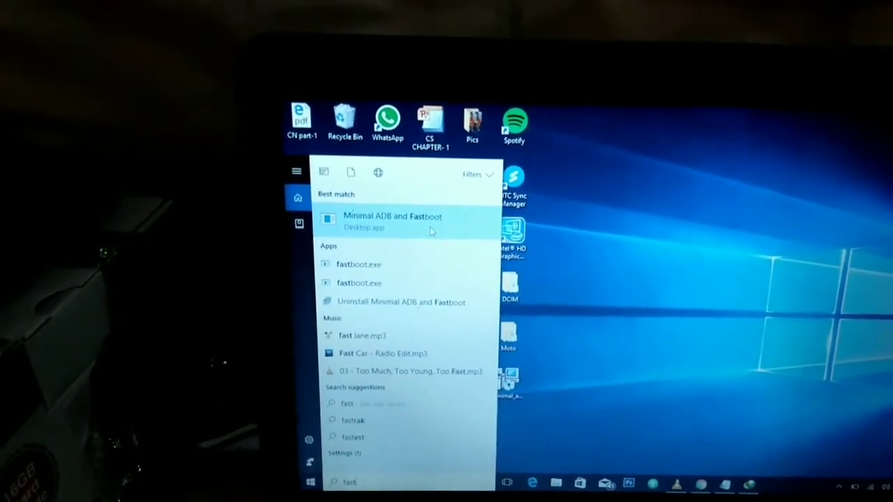
{"action": "left_click", "coordinate": [392, 220]}
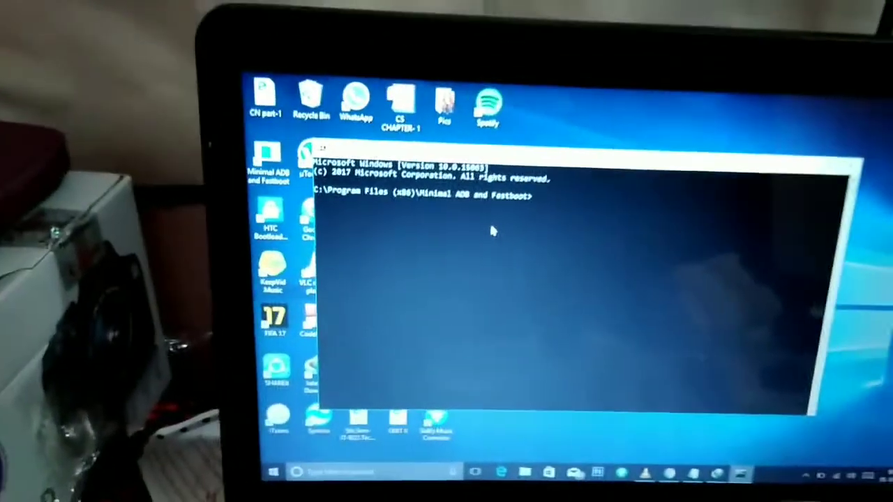
{"action": "type", "text": "fastboot dev"}
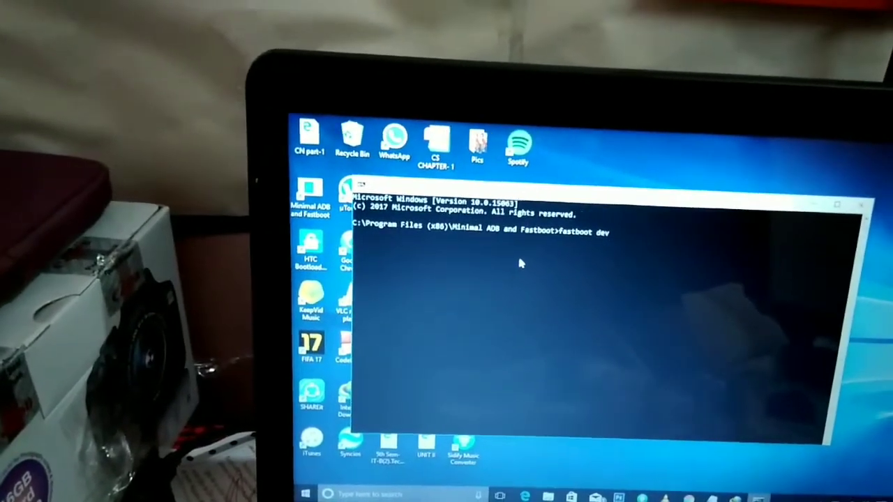
{"action": "type", "text": "i"}
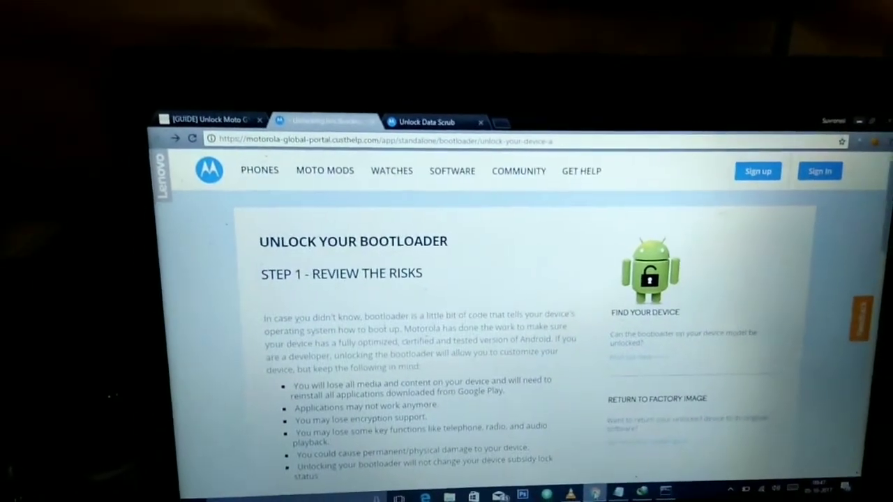
- Scroll through the Step 1 risk review and continue with NEXT
{"action": "scroll", "scroll_direction": "down", "scroll_amount": 3}
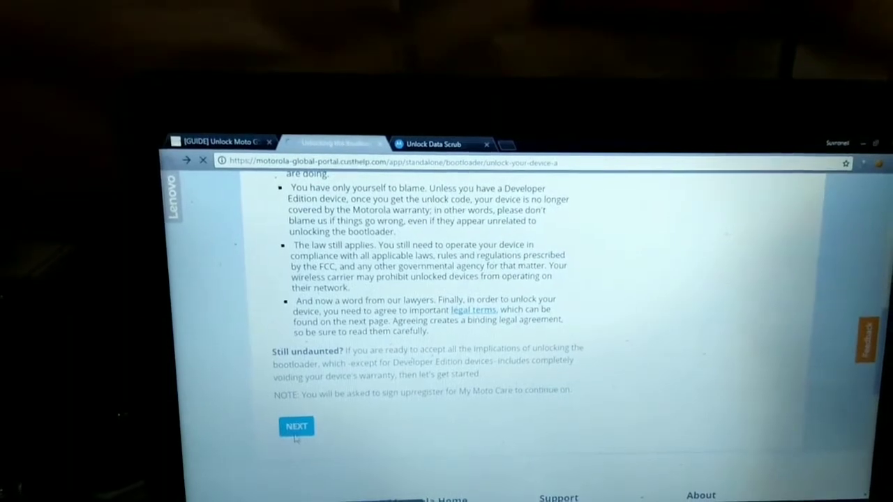
{"action": "left_click", "coordinate": [296, 425]}
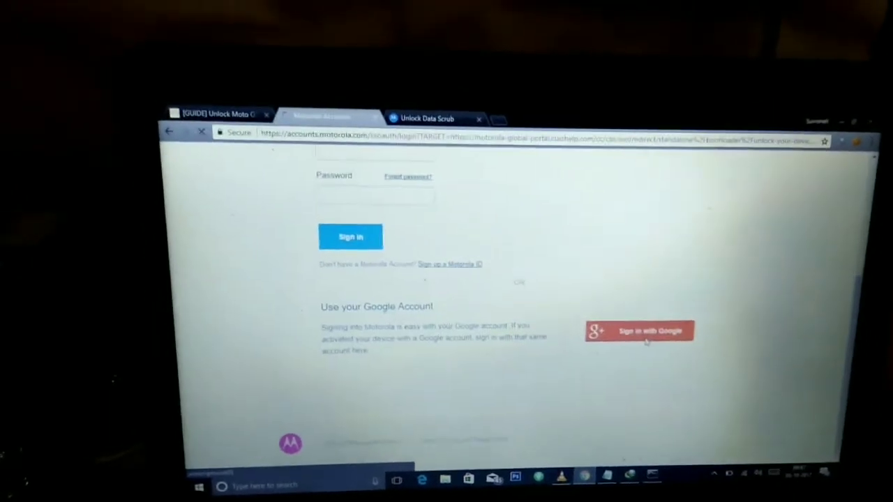
- Sign in with Google and choose the Google account in the chooser
{"action": "left_click", "coordinate": [638, 330]}
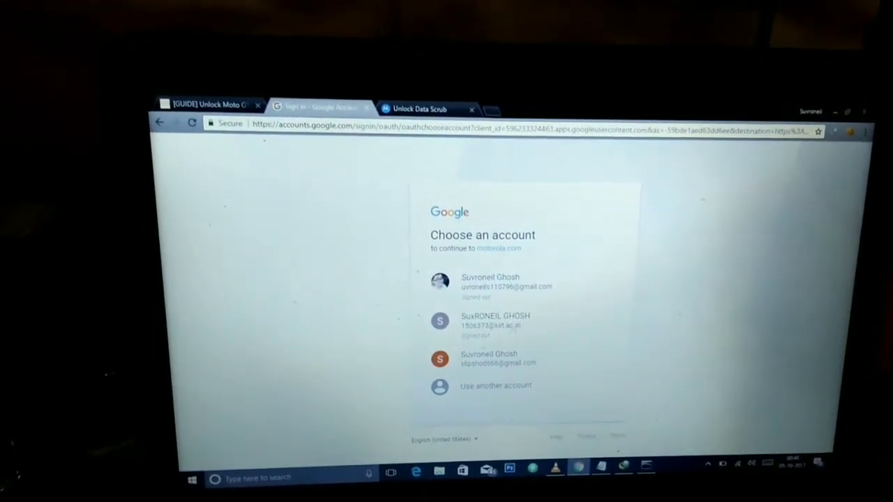
{"action": "left_click", "coordinate": [489, 358]}
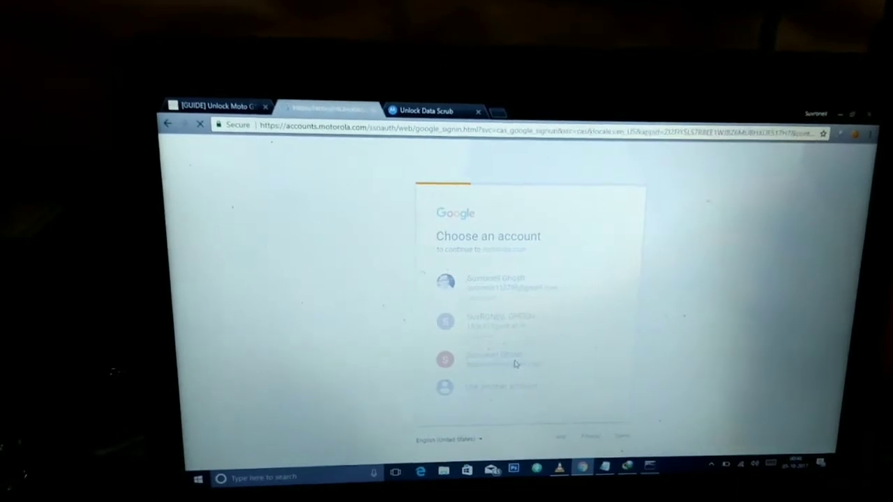
{"action": "left_click", "coordinate": [496, 359]}
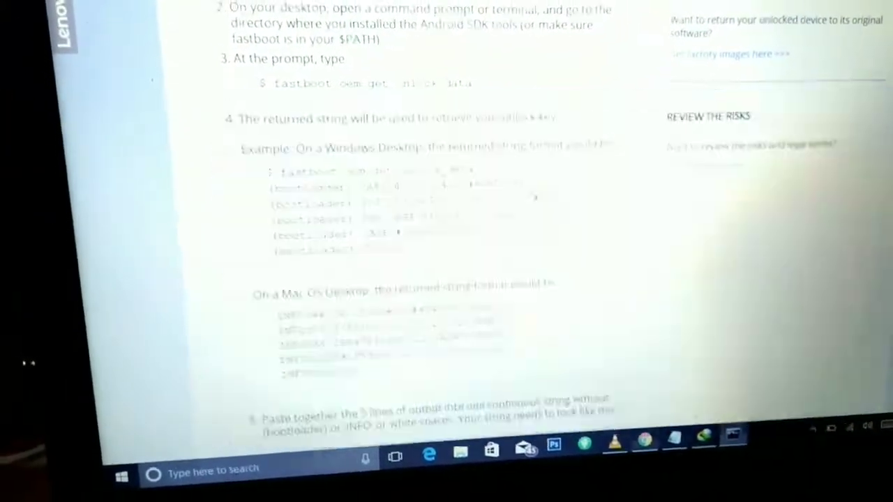
- Scroll down through the unlock-data joining instructions
{"action": "scroll", "scroll_direction": "down", "scroll_amount": 3}
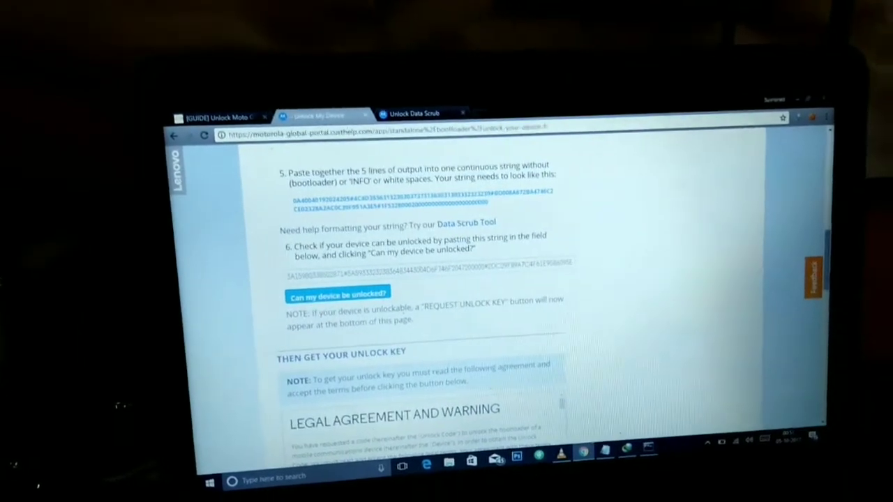
- Scroll down the portal past the eligibility check to the legal terms
{"action": "scroll", "scroll_direction": "down", "scroll_amount": 3}
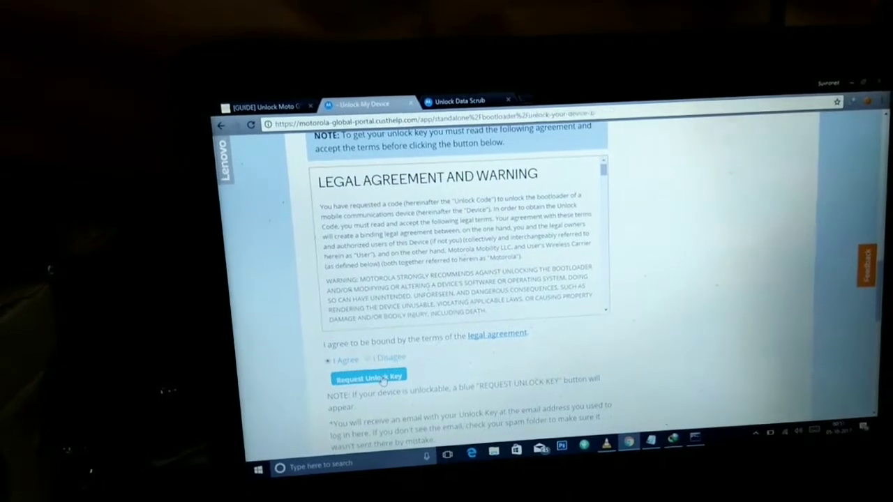
- Request the unlock key and accept the warranty-void warning
{"action": "left_click", "coordinate": [368, 378]}
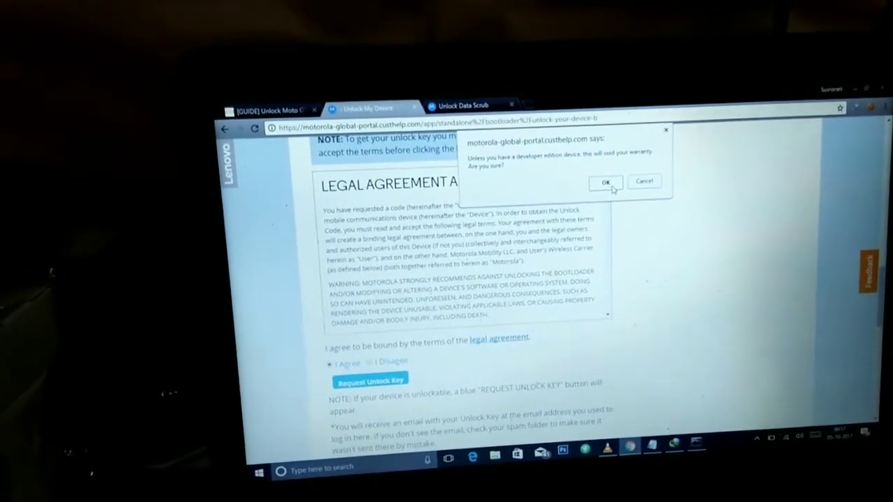
{"action": "left_click", "coordinate": [605, 182]}
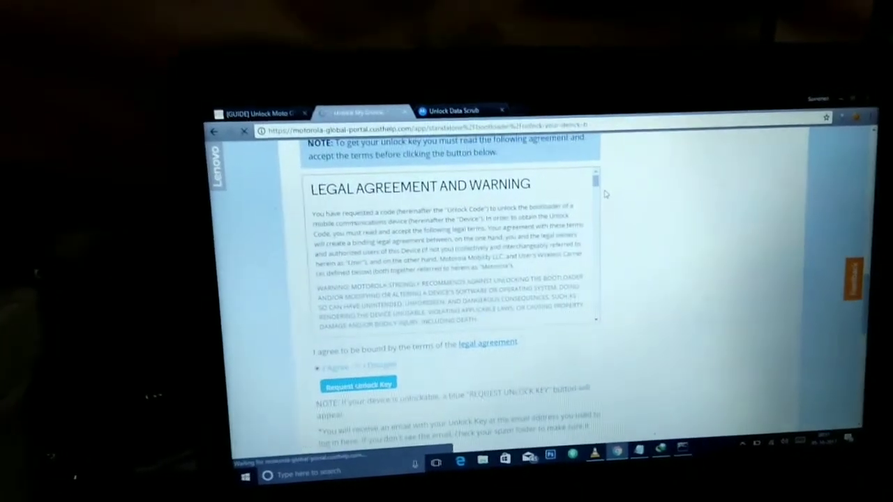
{"action": "left_click", "coordinate": [358, 383]}
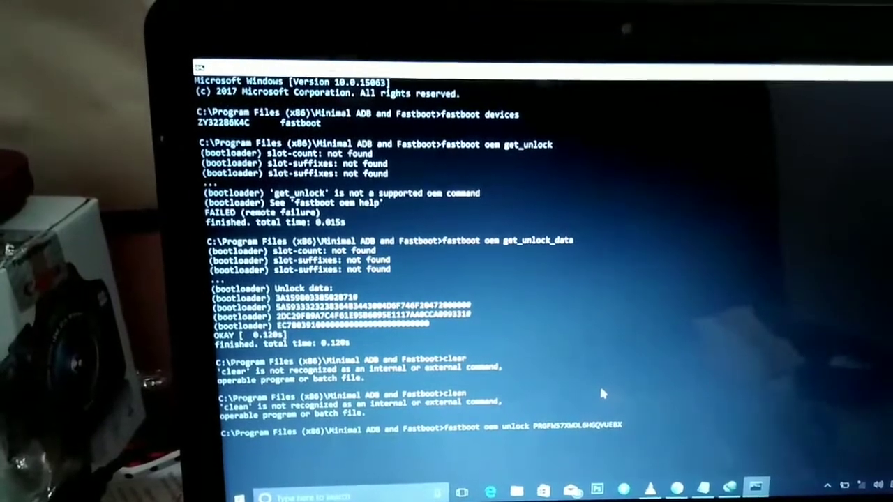
- Run fastboot oem unlock with the received unlock key
{"action": "key", "text": "enter"}
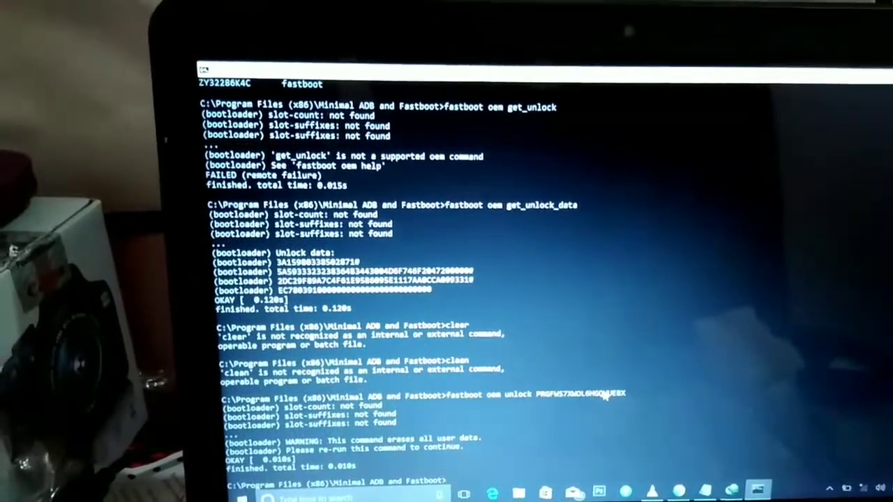